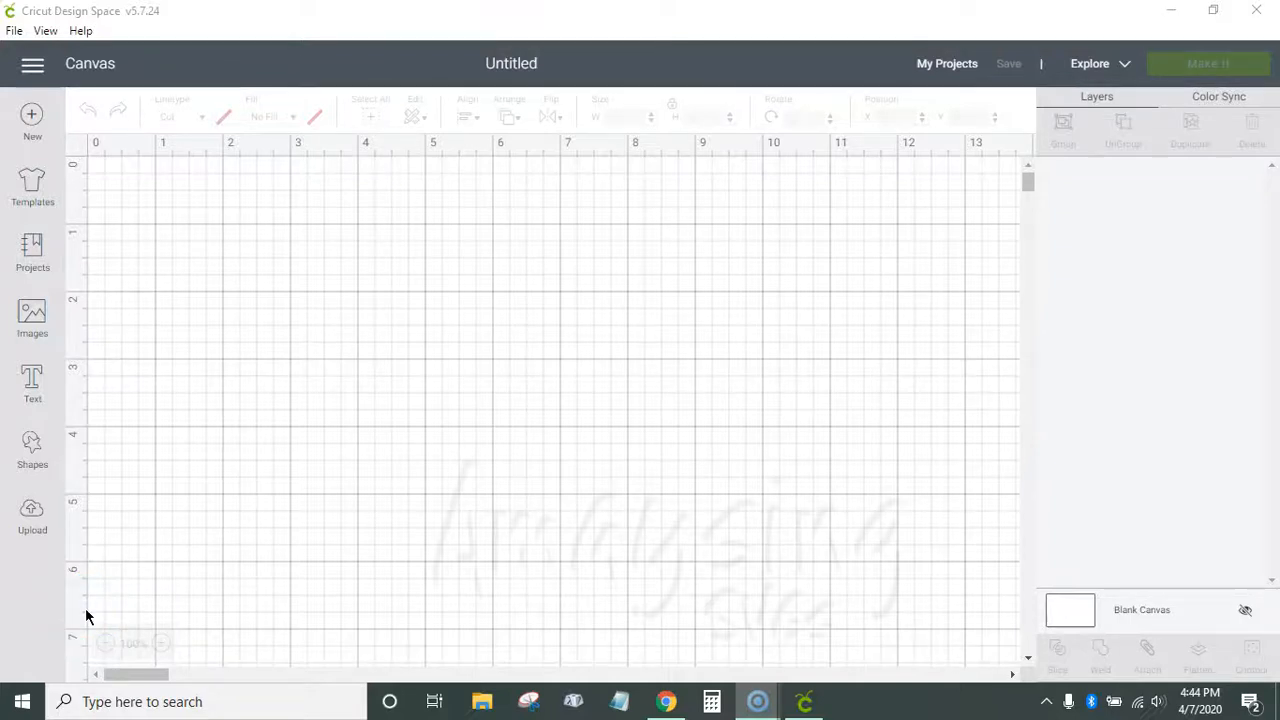
mouse_move(32, 512)
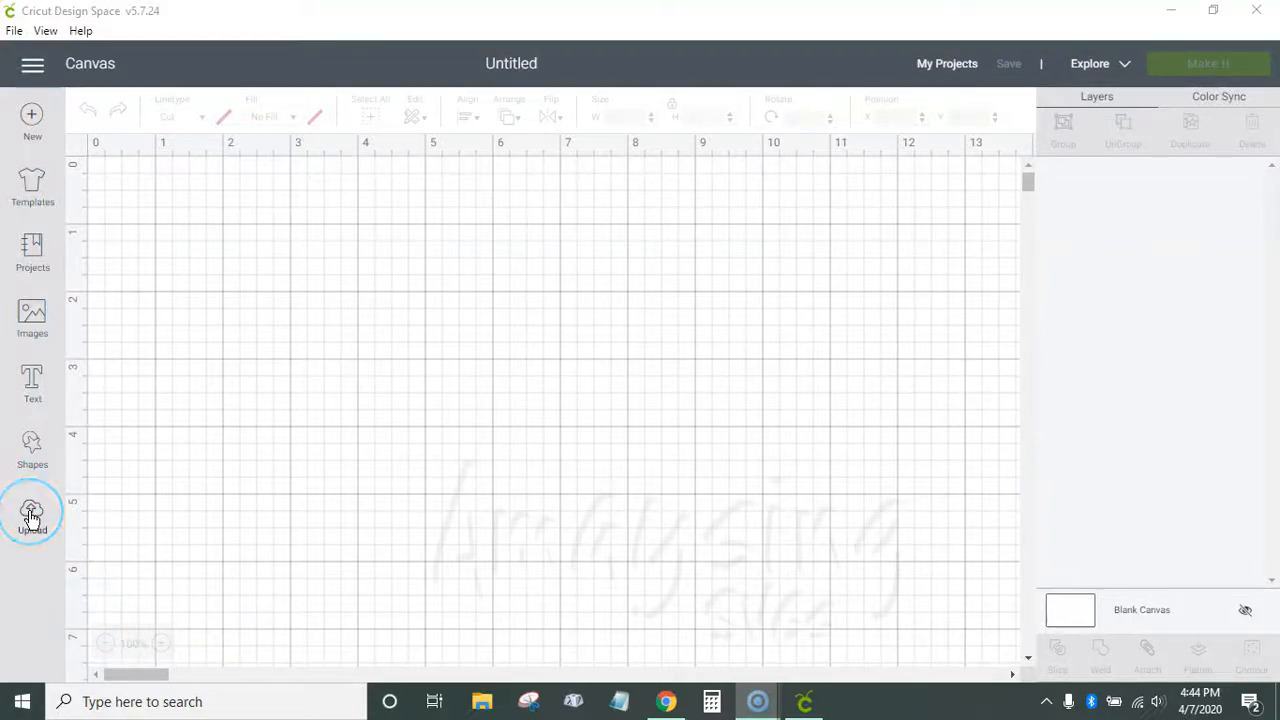
Reach the Upload Image page from the Upload option in the left toolbar
click(32, 516)
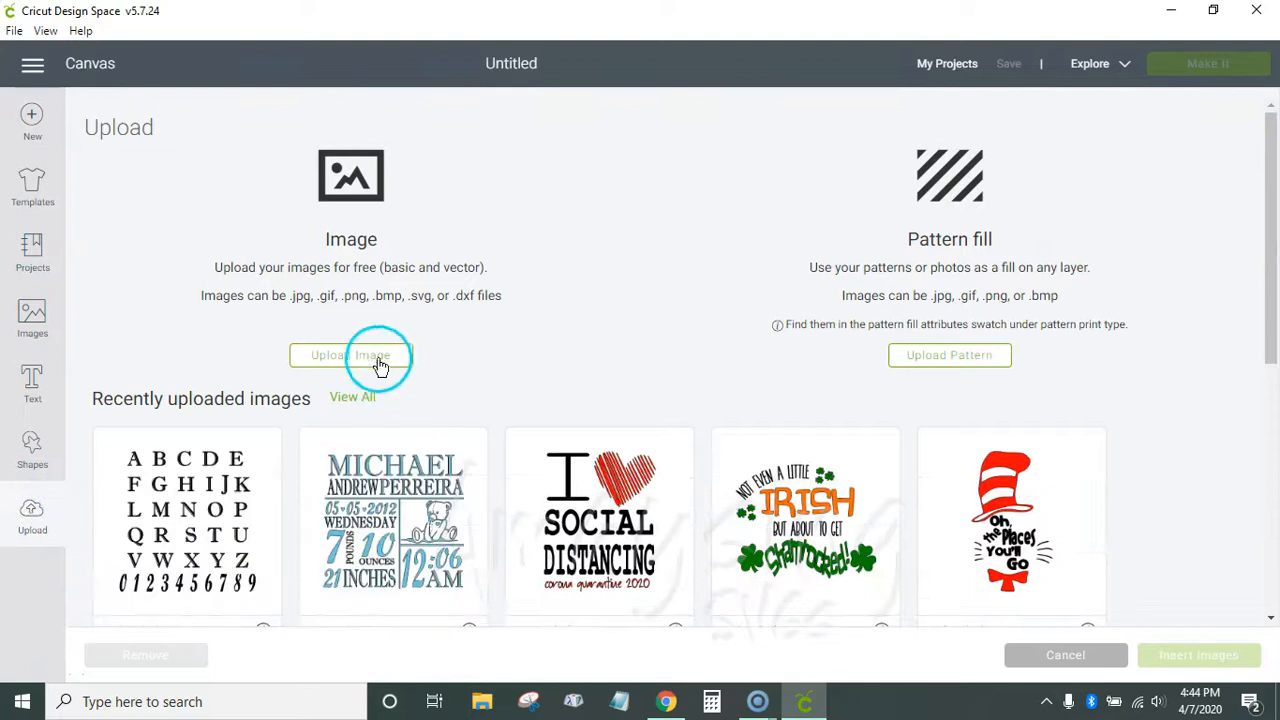
click(352, 356)
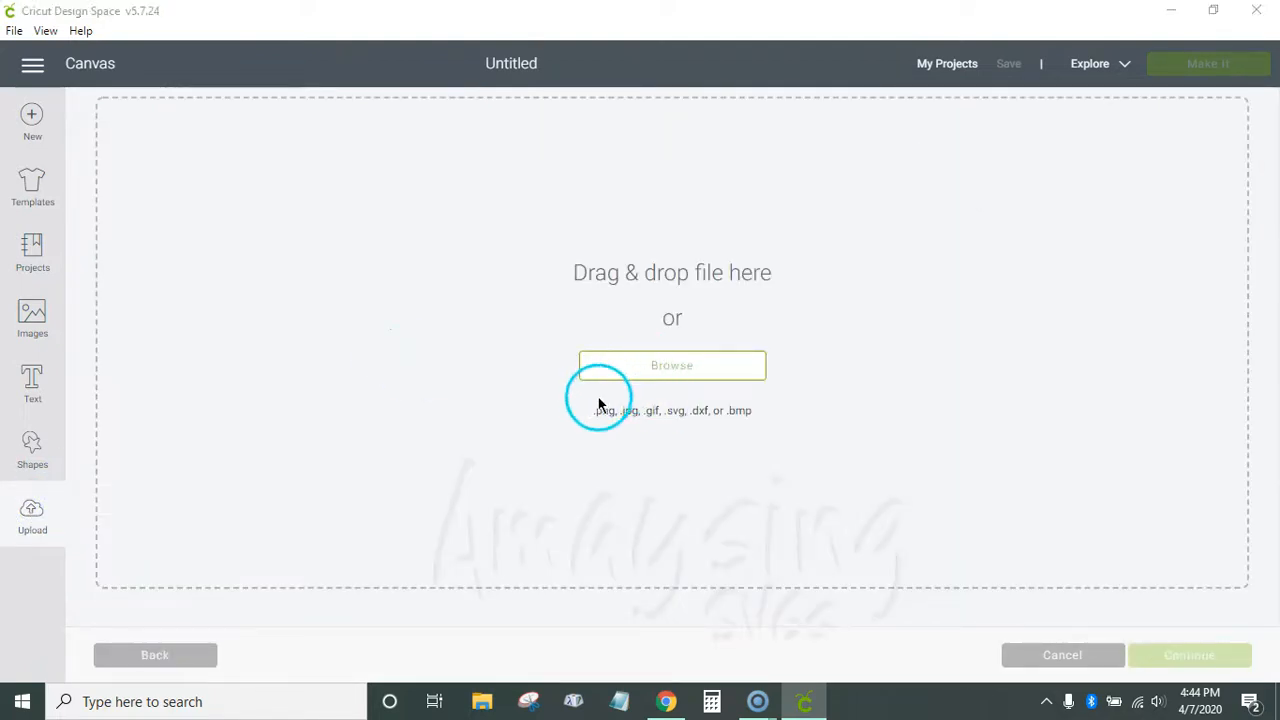
Browse to and load 'nursing student heart stethoscope.svg' for upload
click(672, 364)
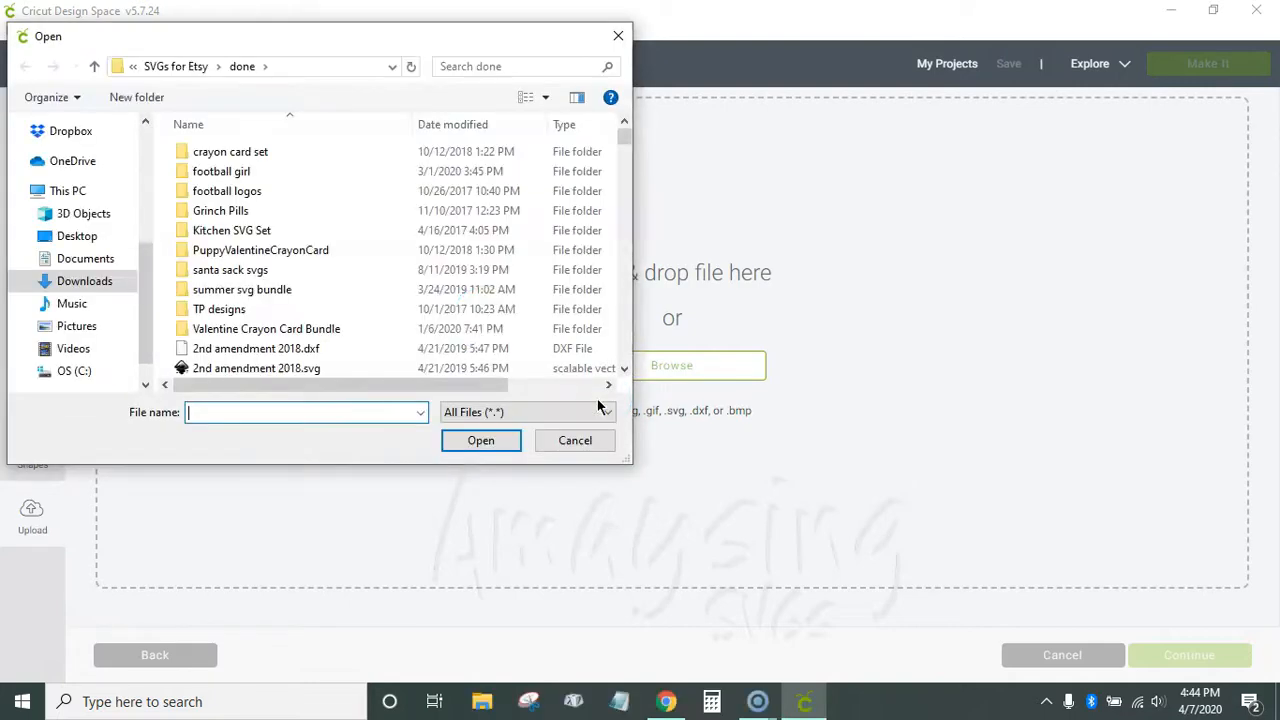
scroll(down, 3)
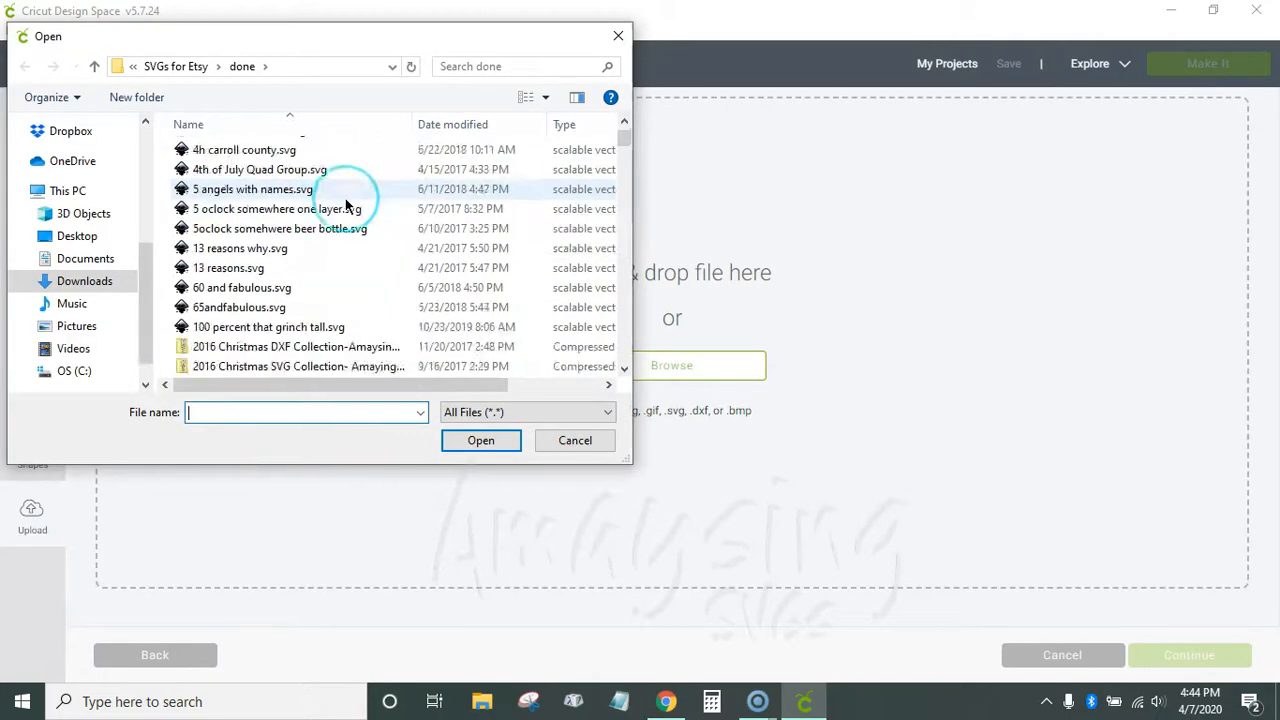
scroll(down, 3)
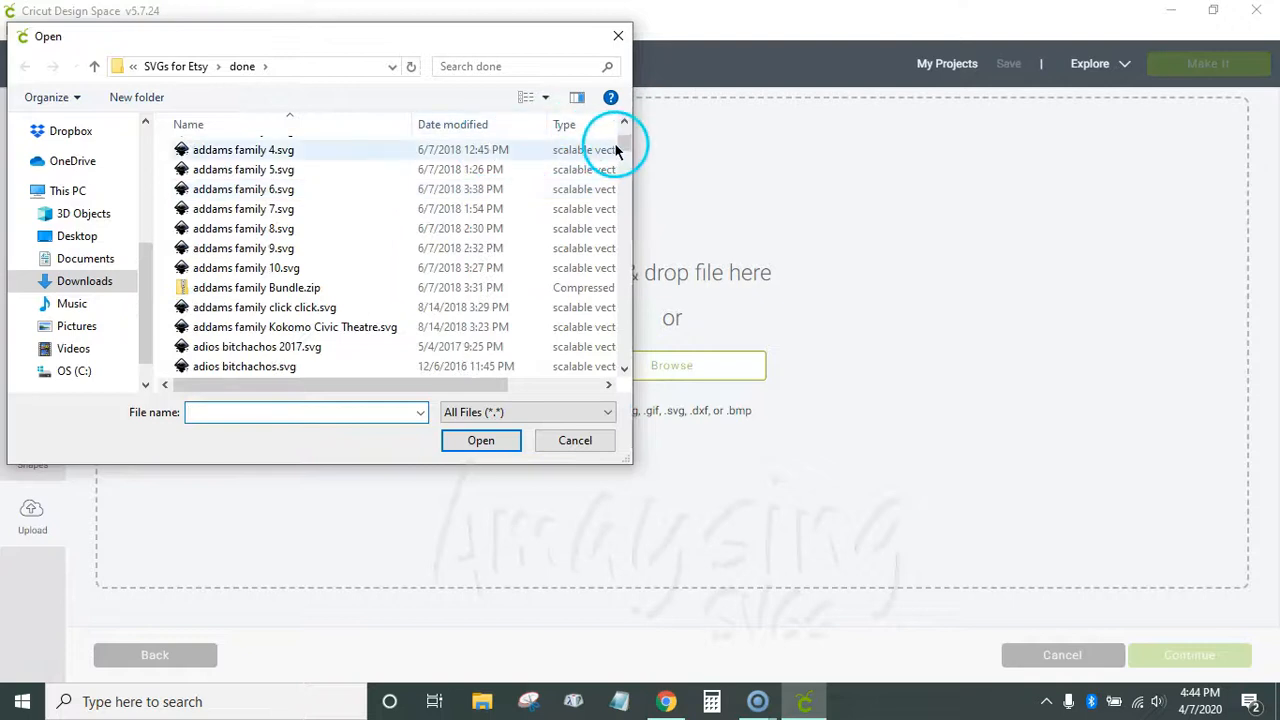
scroll(down, 3)
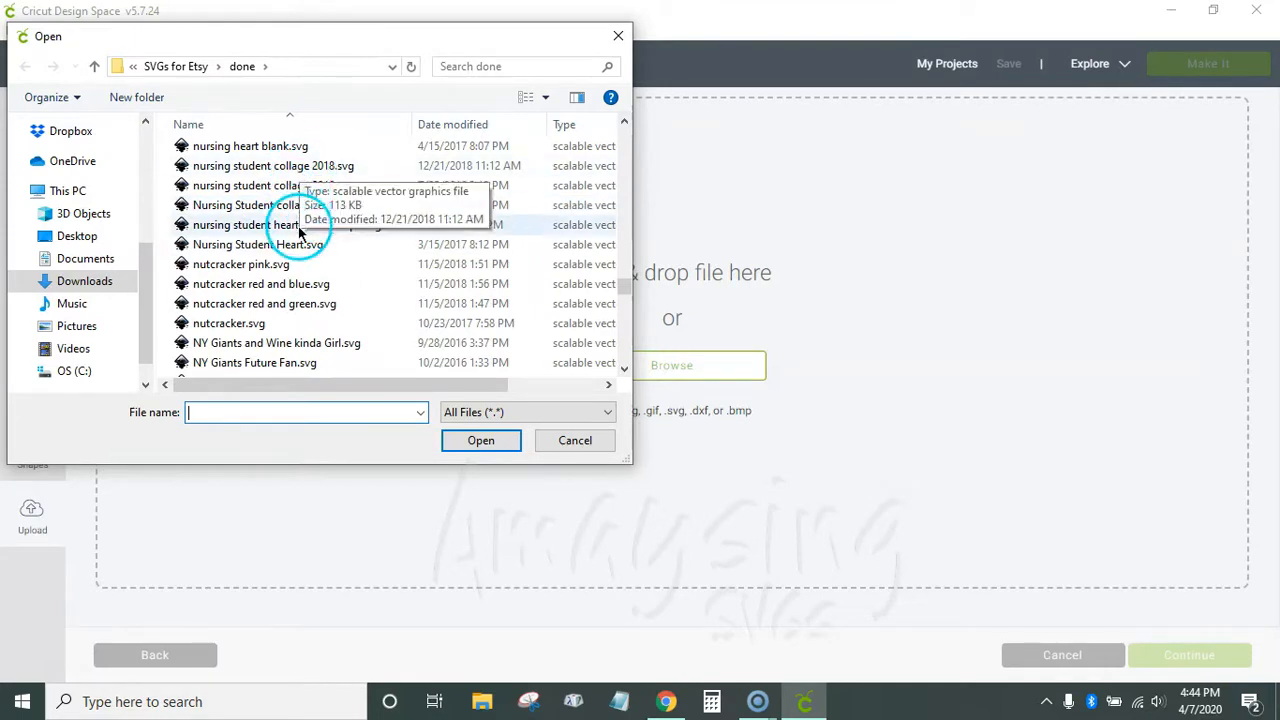
click(288, 224)
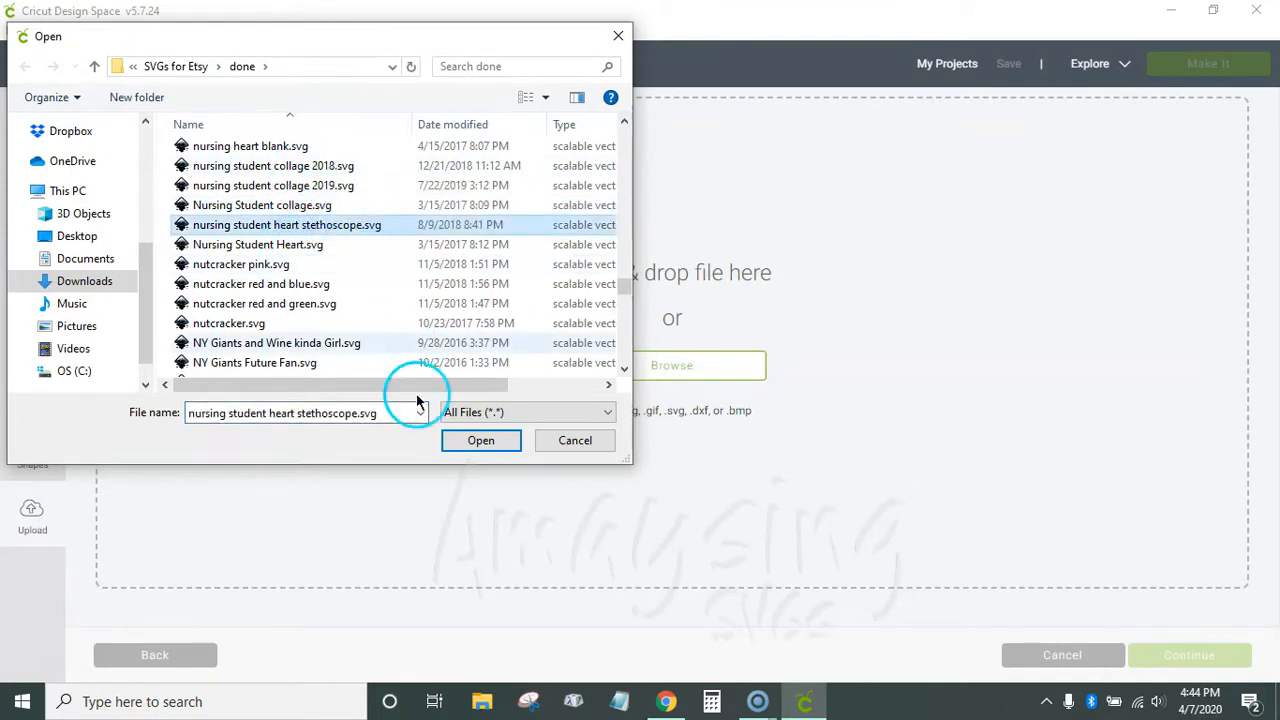
click(480, 440)
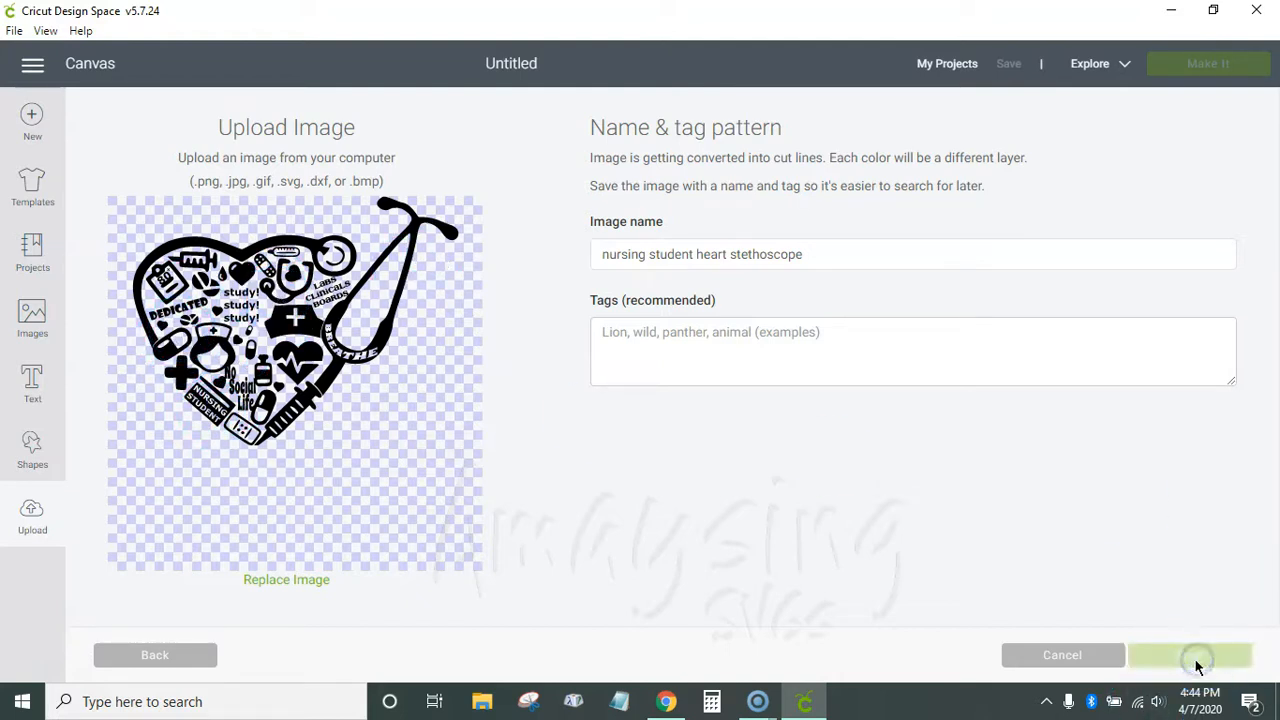
Save the uploaded heart design, insert it, and drag it toward the canvas's top-left
click(1190, 656)
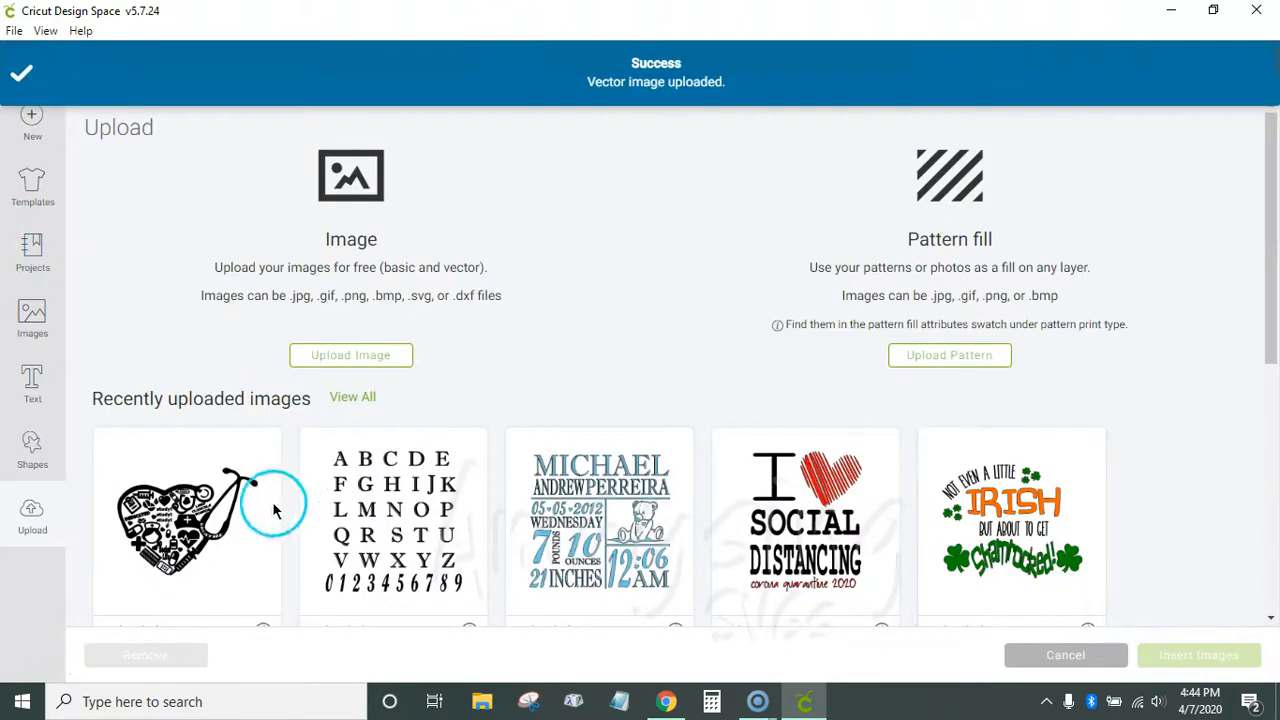
click(1198, 656)
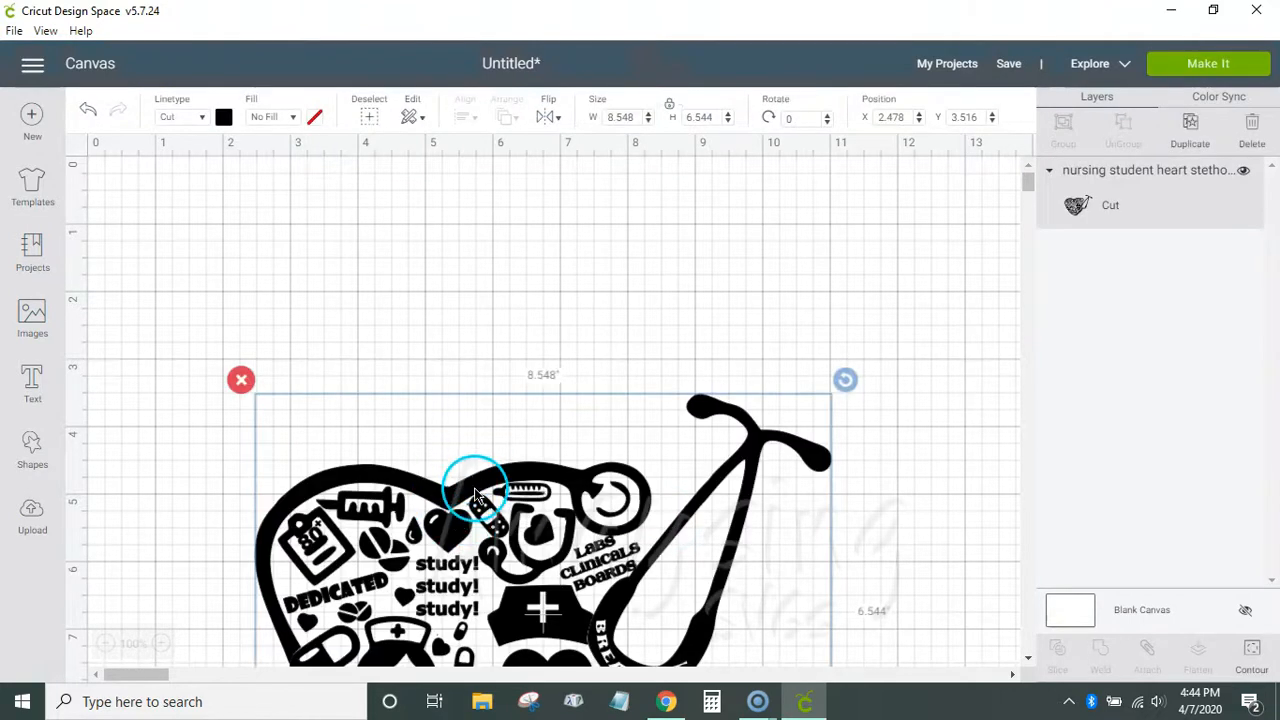
drag(476, 490, 432, 540)
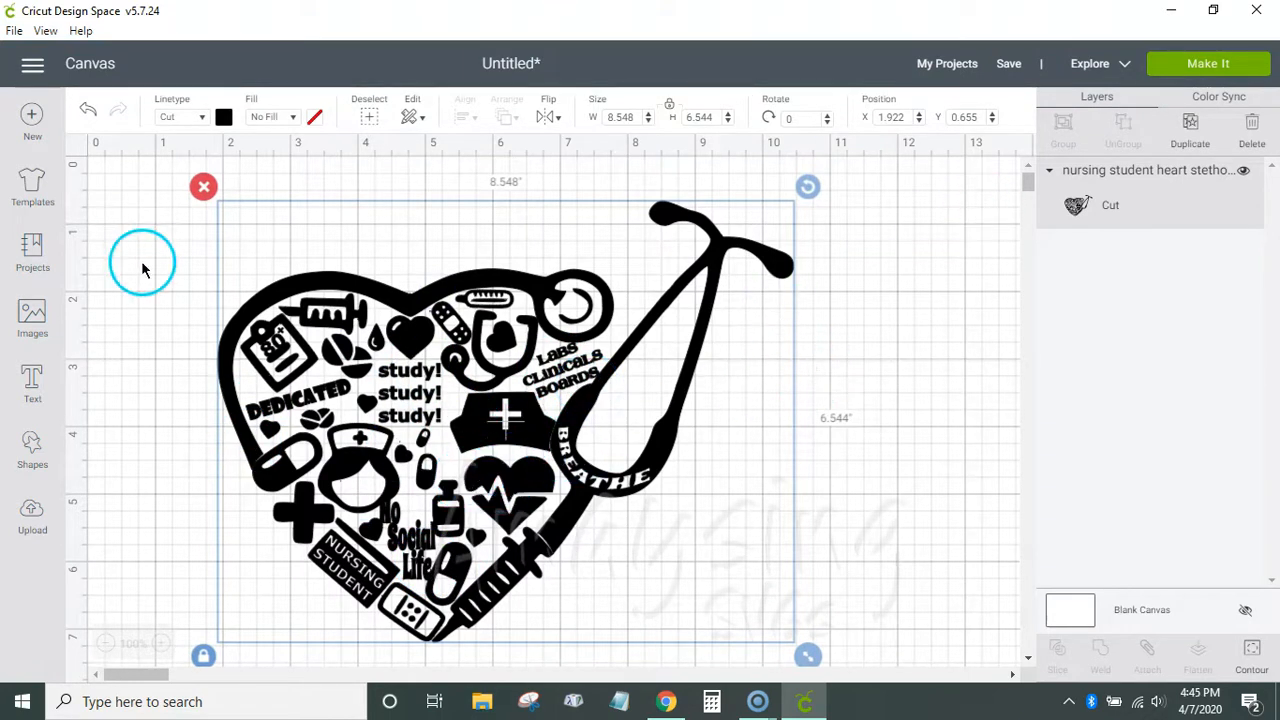
drag(144, 268, 248, 228)
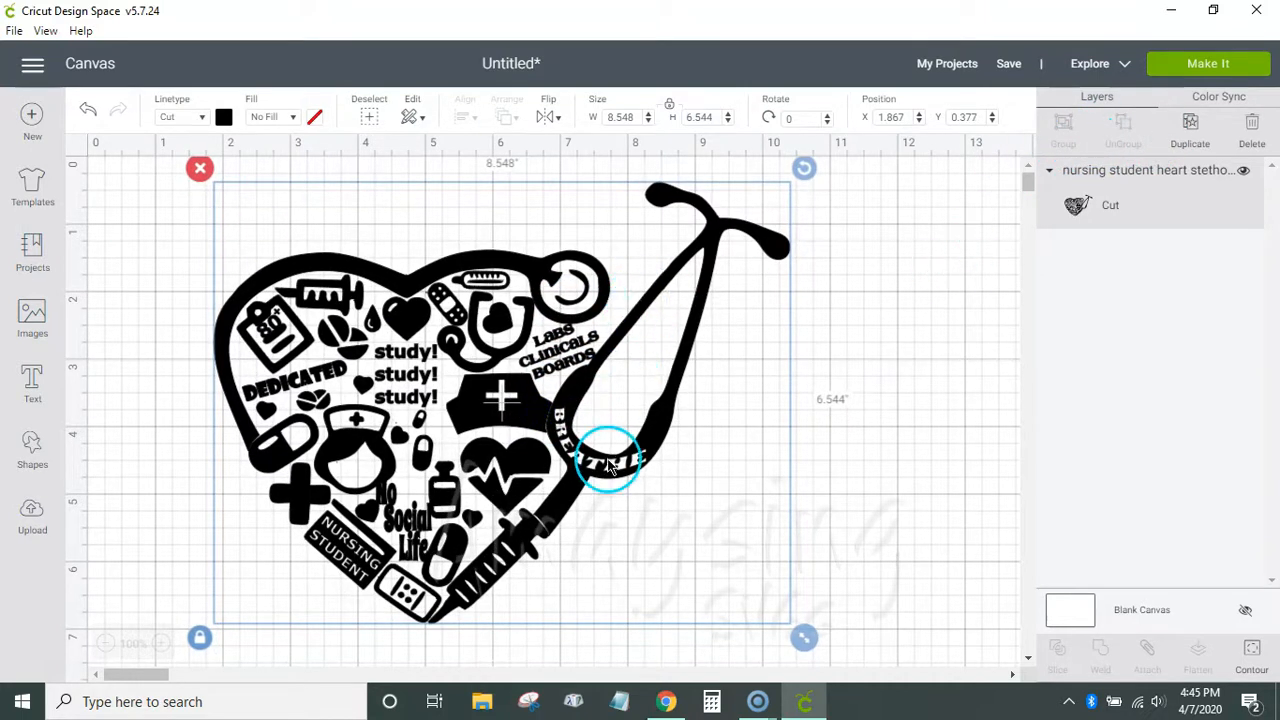
mouse_move(924, 300)
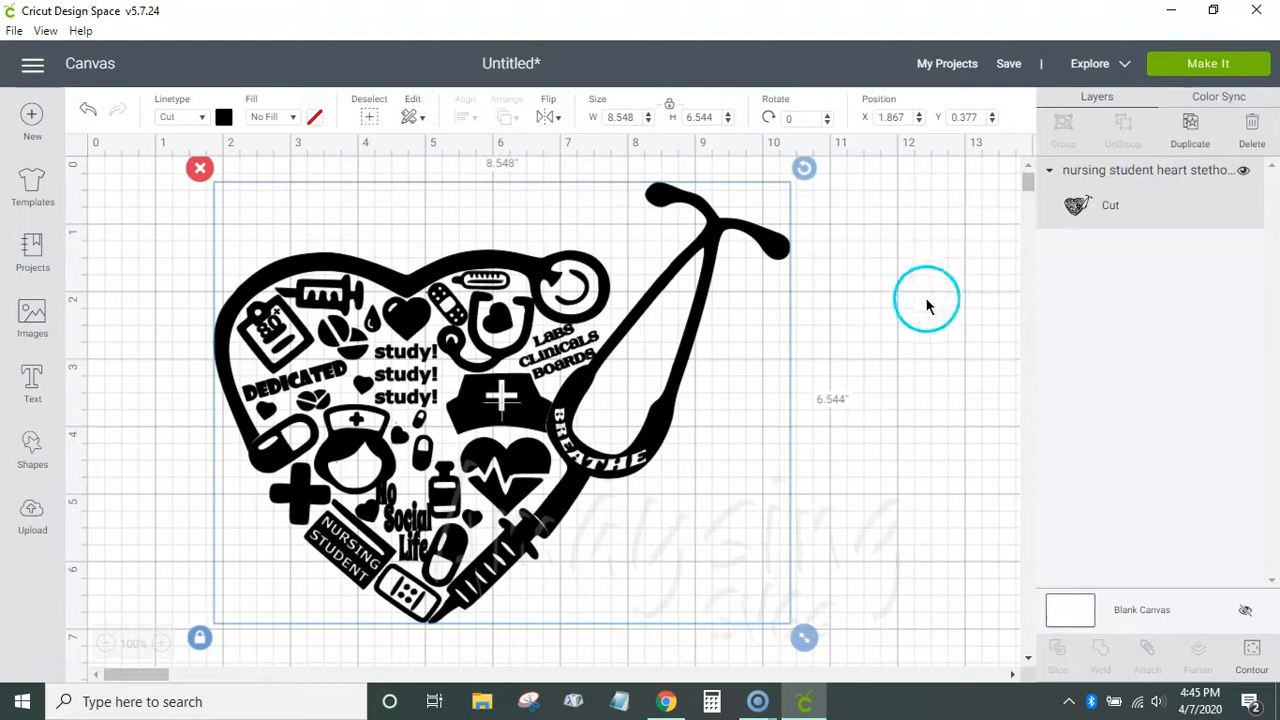
mouse_move(348, 460)
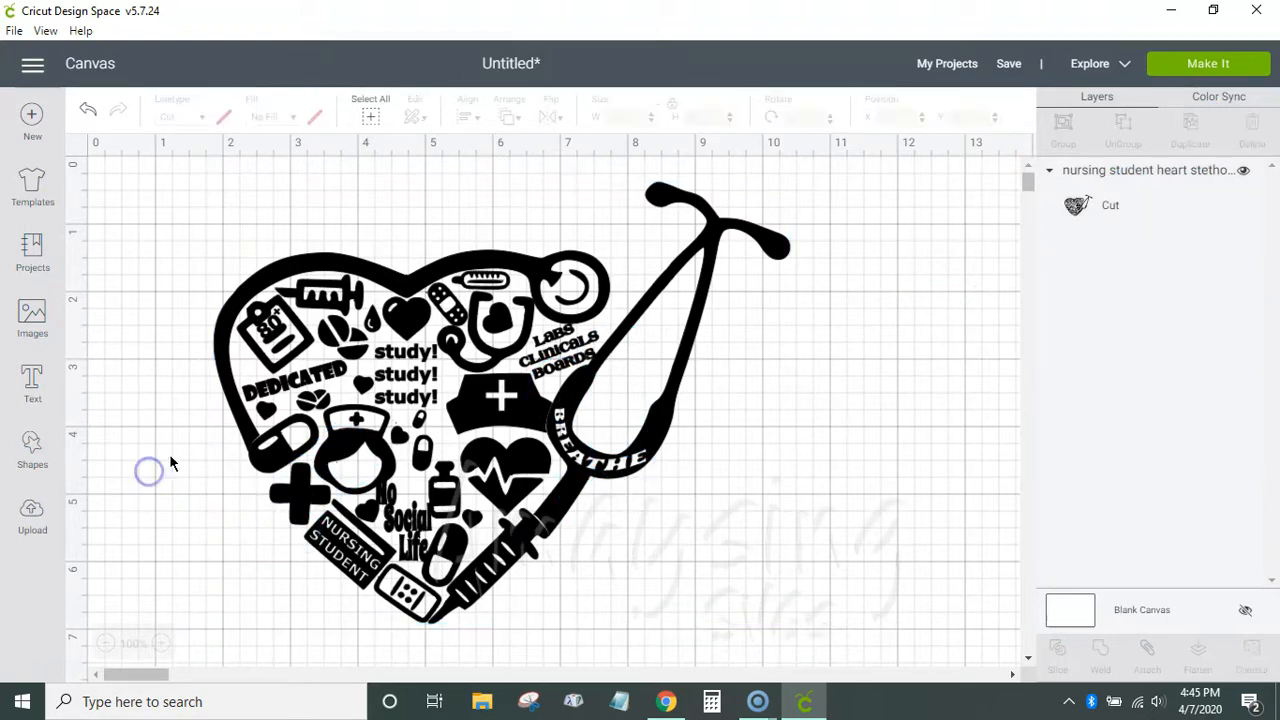
mouse_move(32, 450)
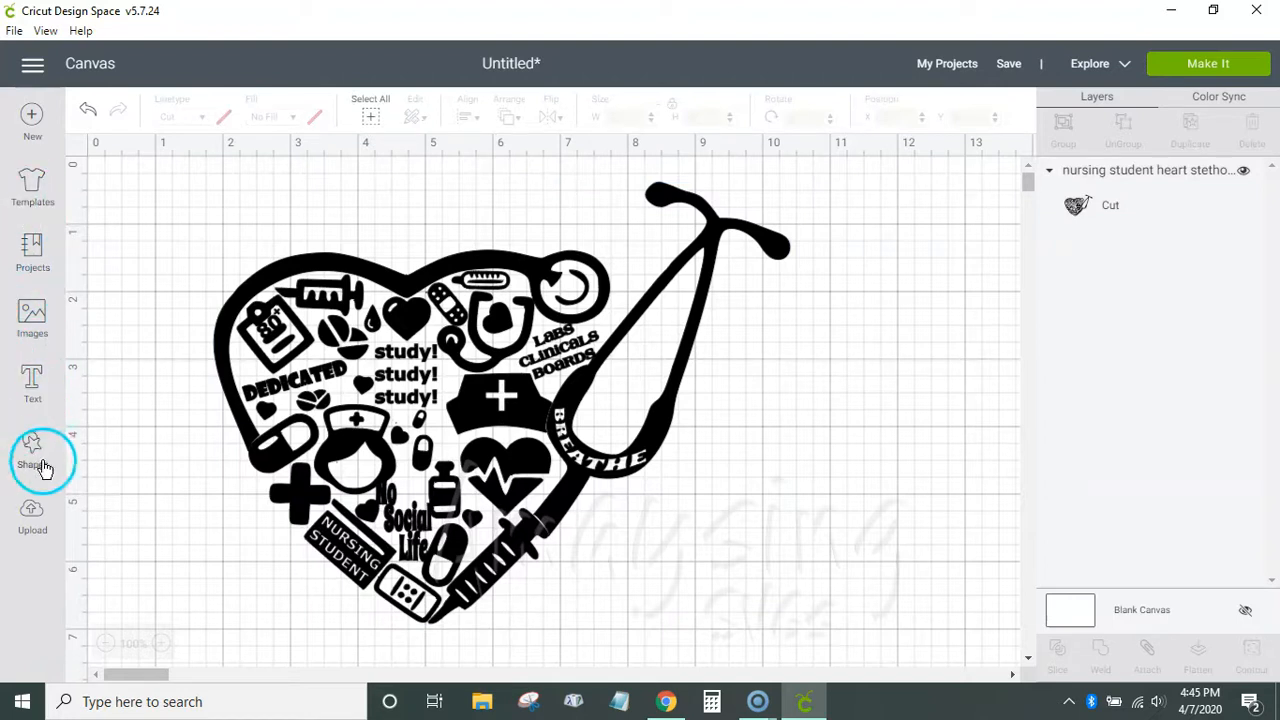
Add a square and reshape it into a tilted bar covering the 'No Social Life' area
click(32, 452)
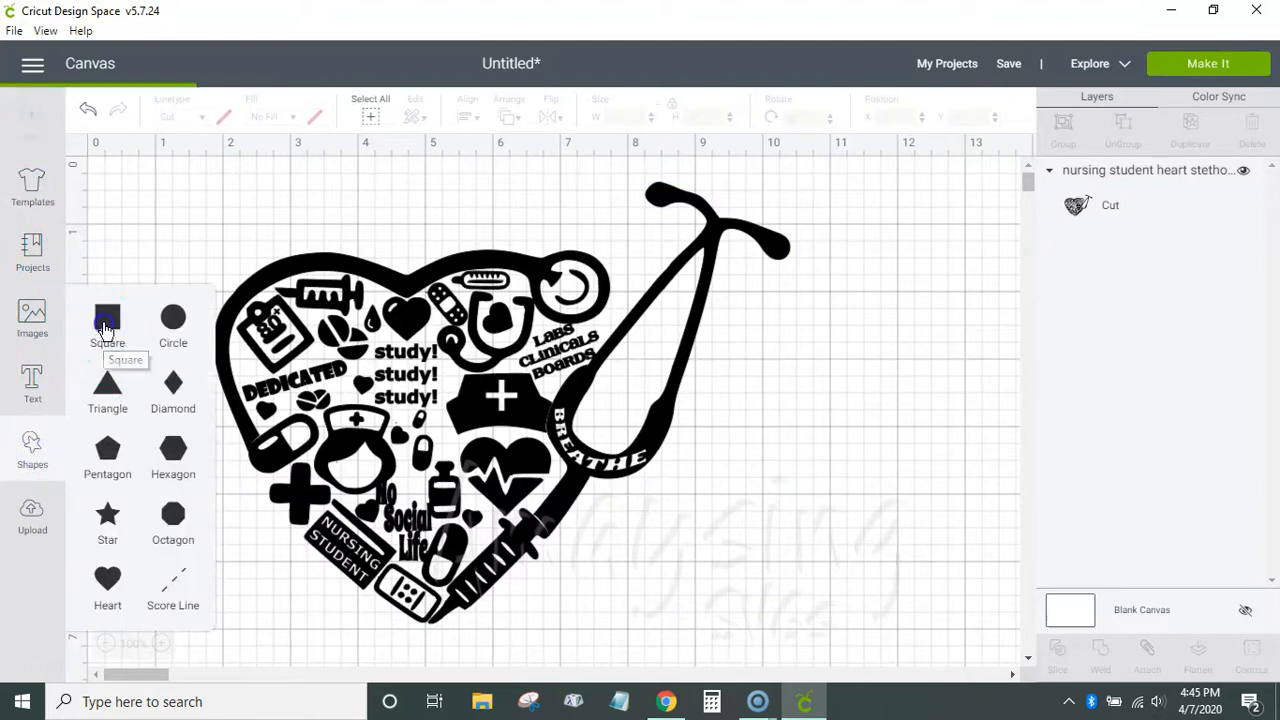
click(108, 318)
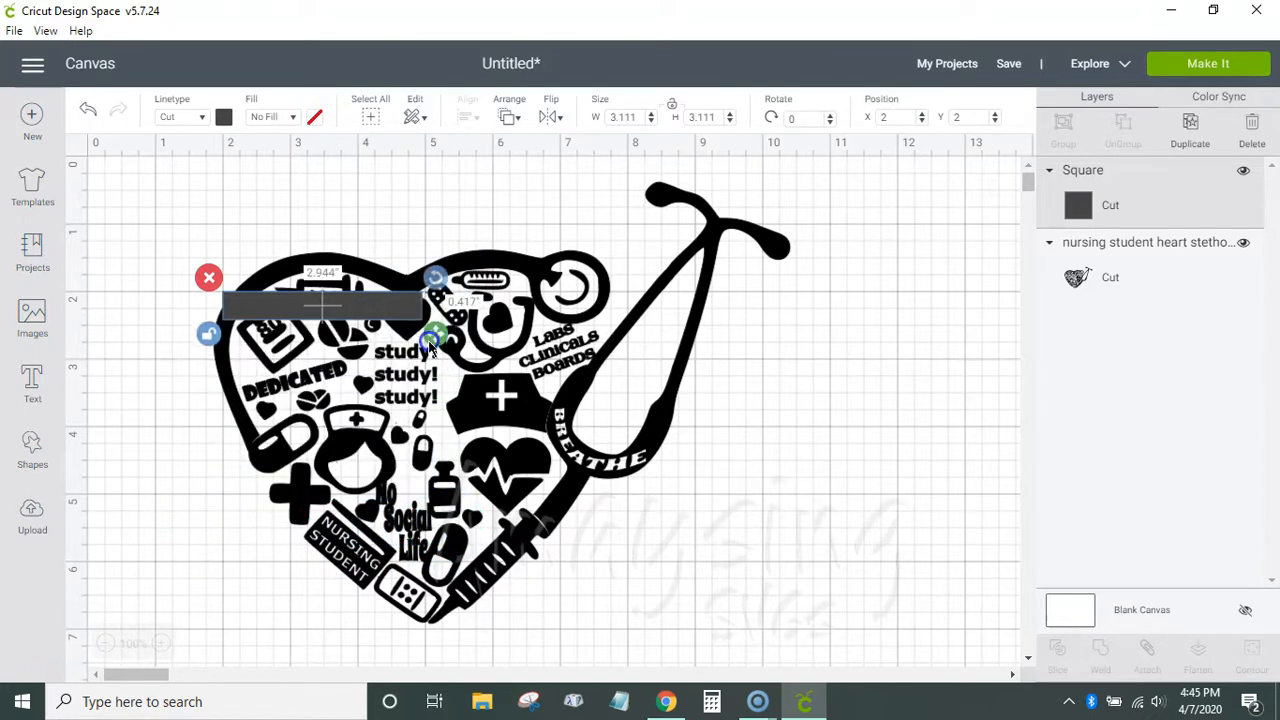
drag(432, 336, 356, 352)
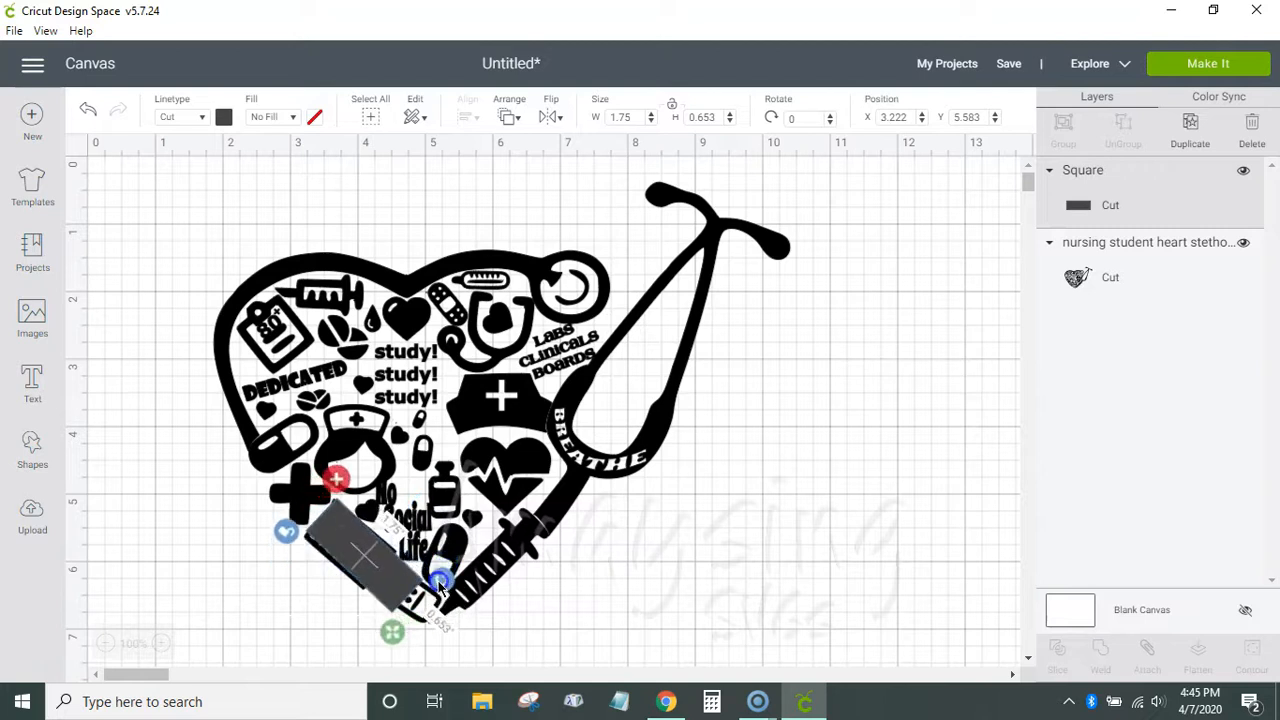
drag(440, 584, 336, 540)
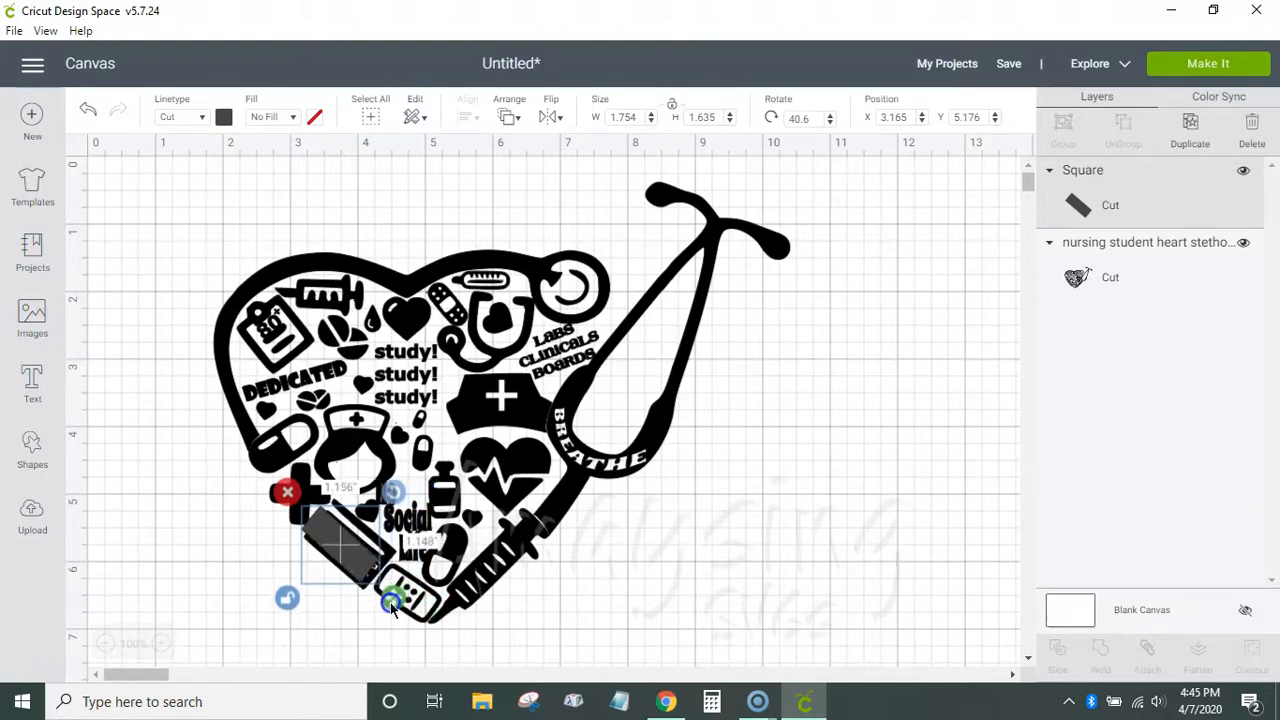
drag(390, 600, 336, 540)
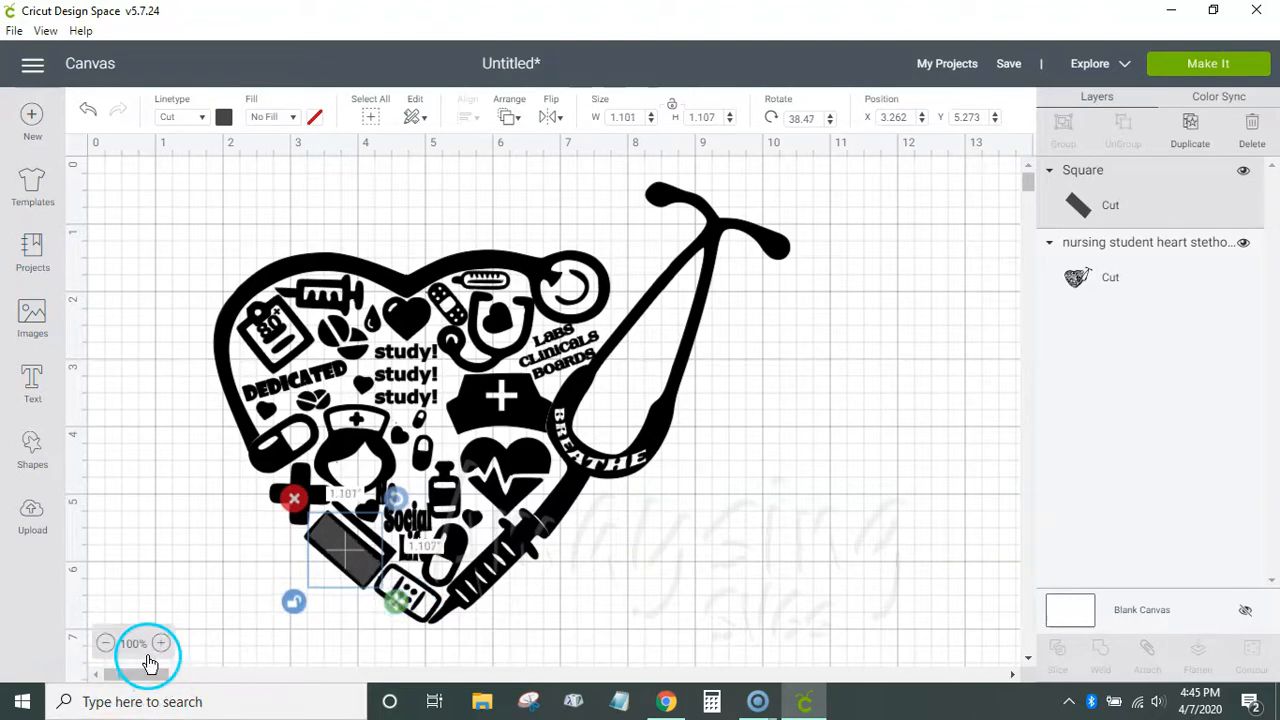
Select all objects and weld the bar with the heart design into one layer
click(160, 644)
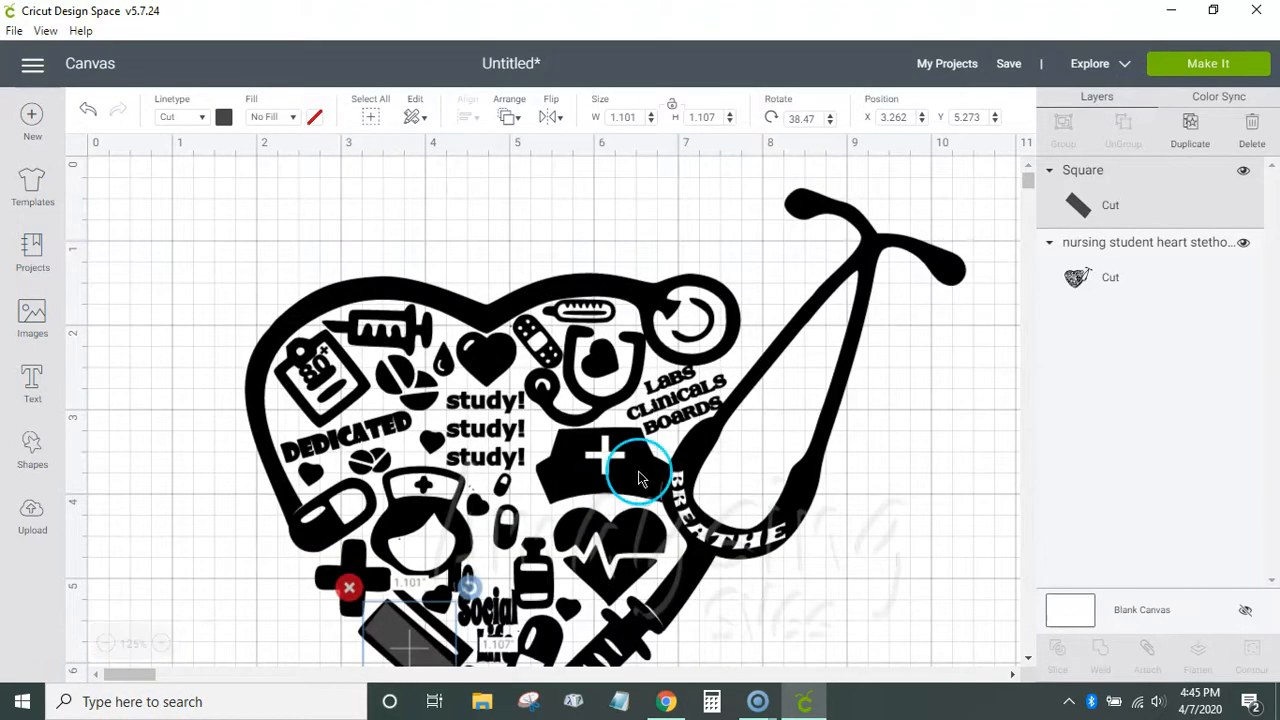
scroll(down, 3)
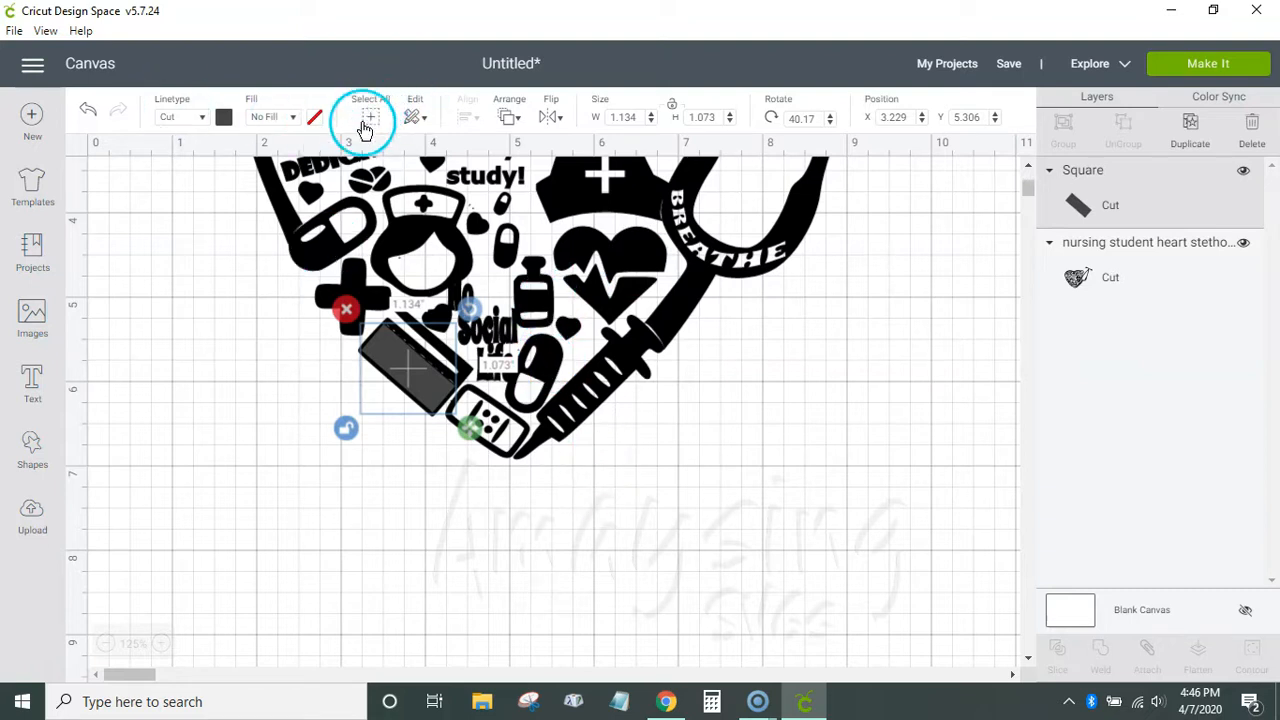
click(368, 116)
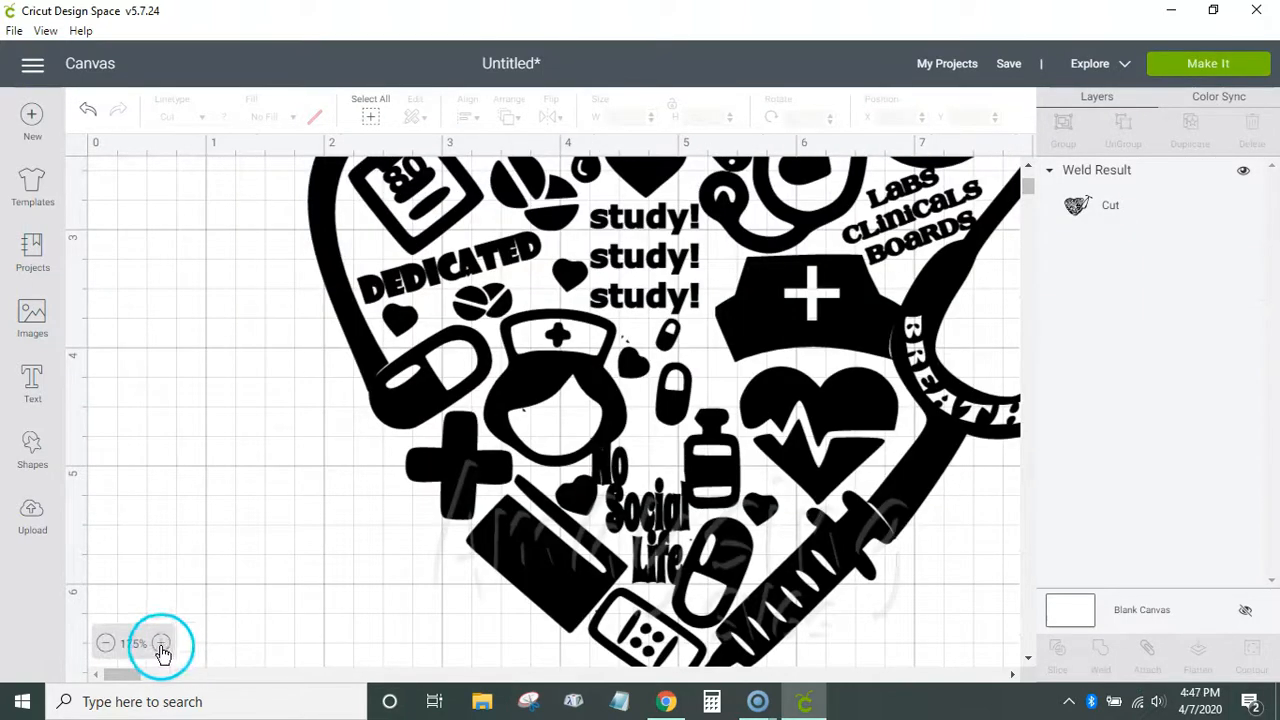
click(162, 644)
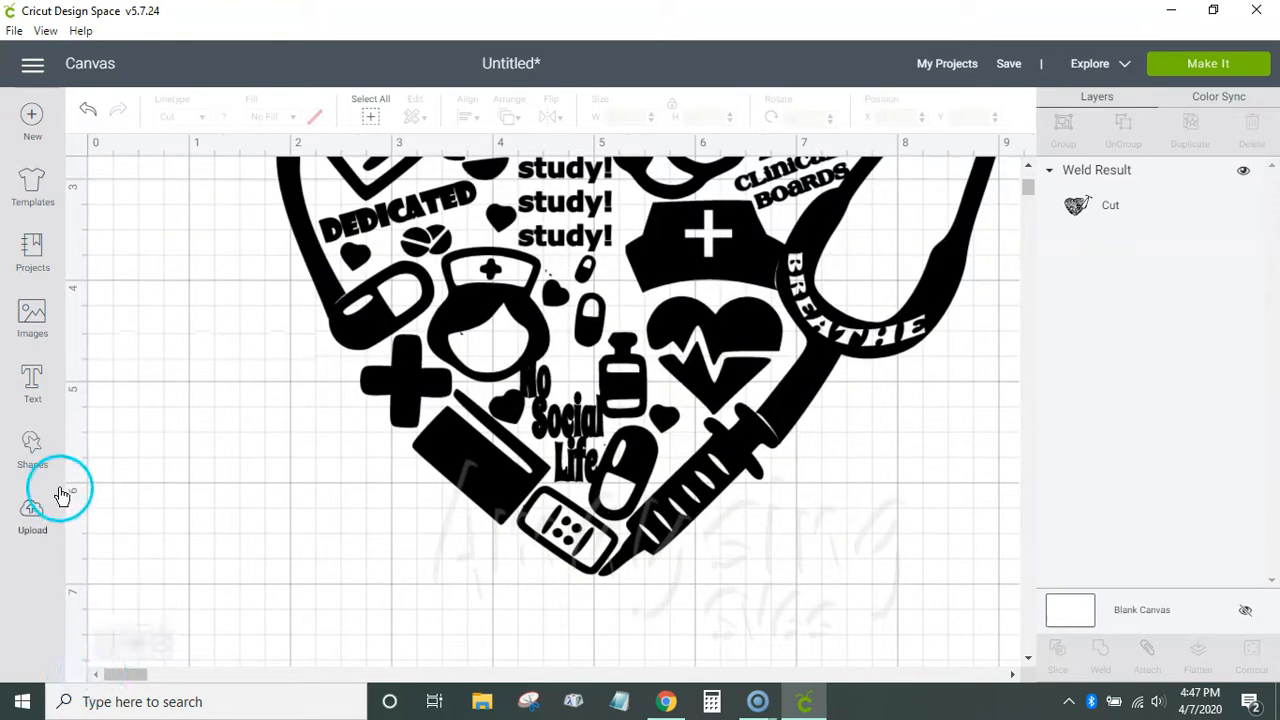
Add the text DON in Arial Black and weld its letters into one shape
click(32, 384)
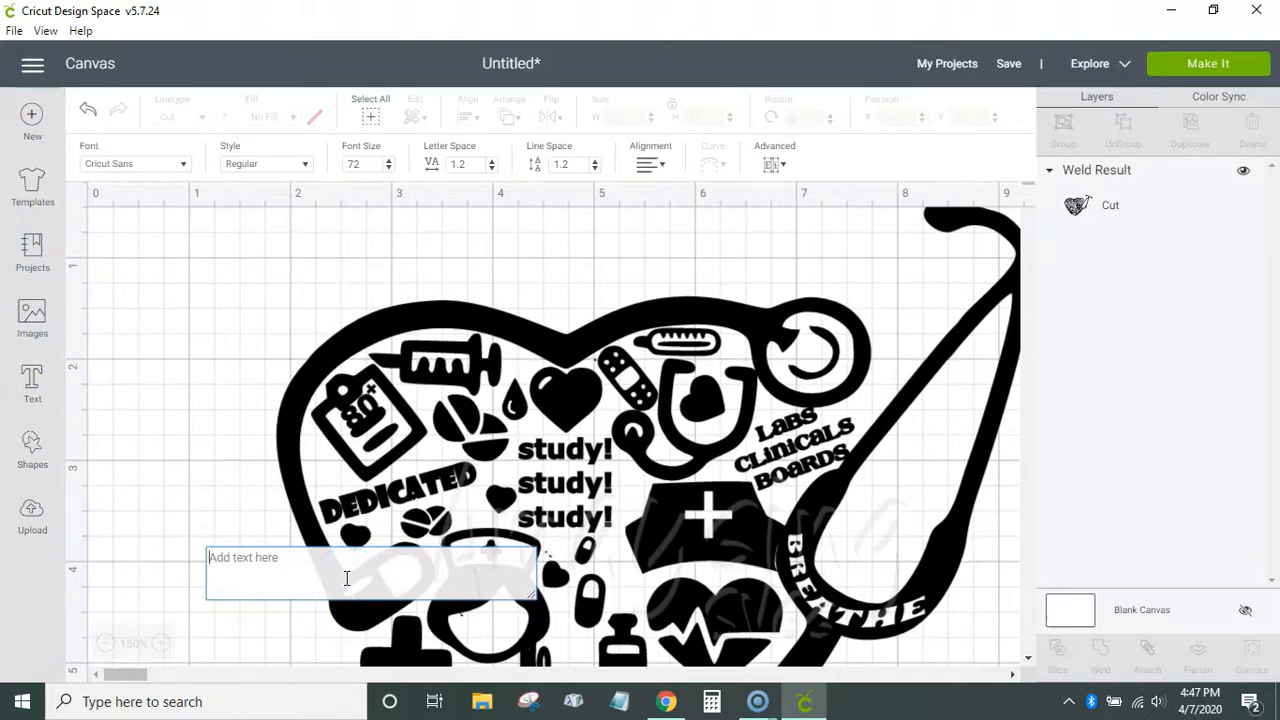
text(DON)
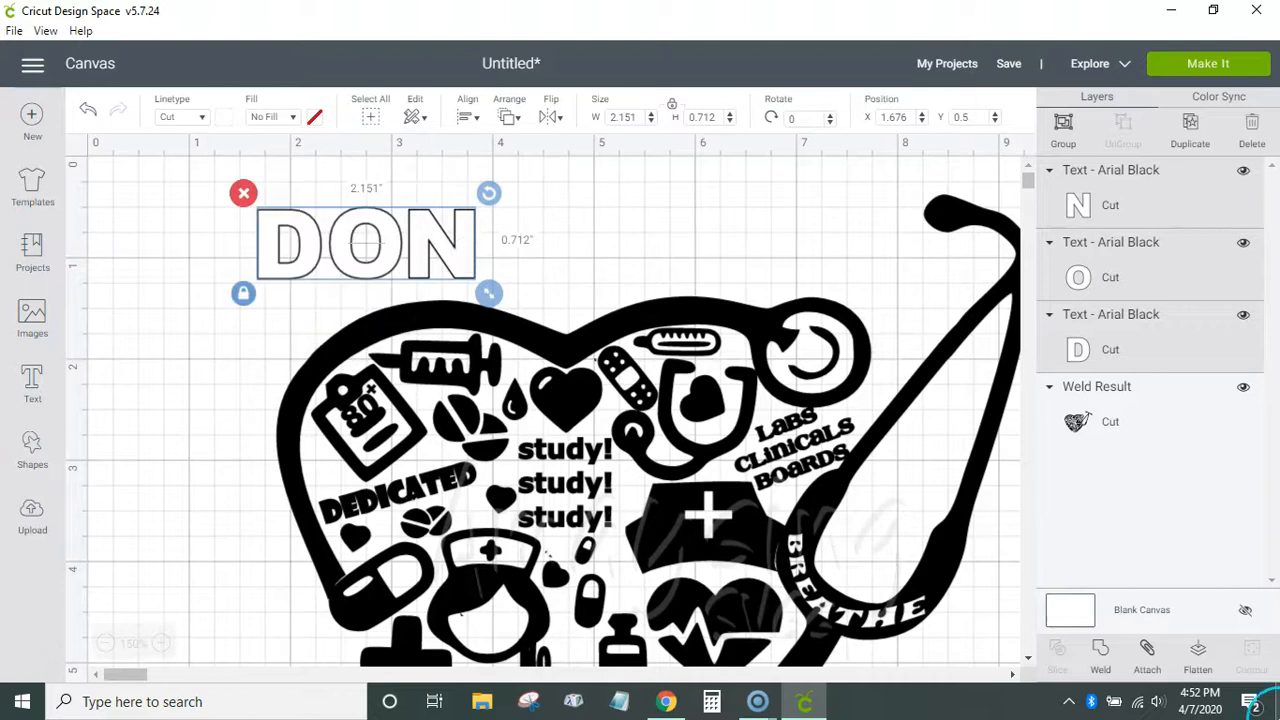
click(1100, 656)
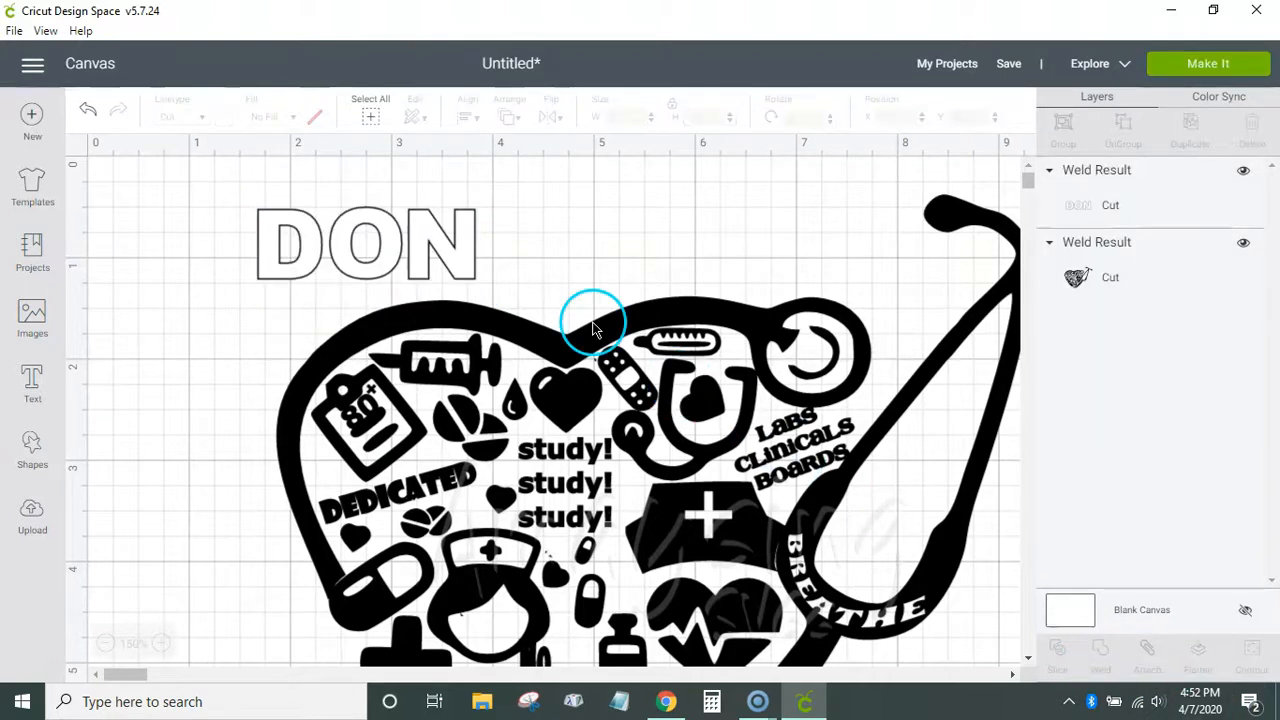
Shrink DON, move it down onto the bar, and tilt it to the bar's angle
drag(364, 244, 300, 584)
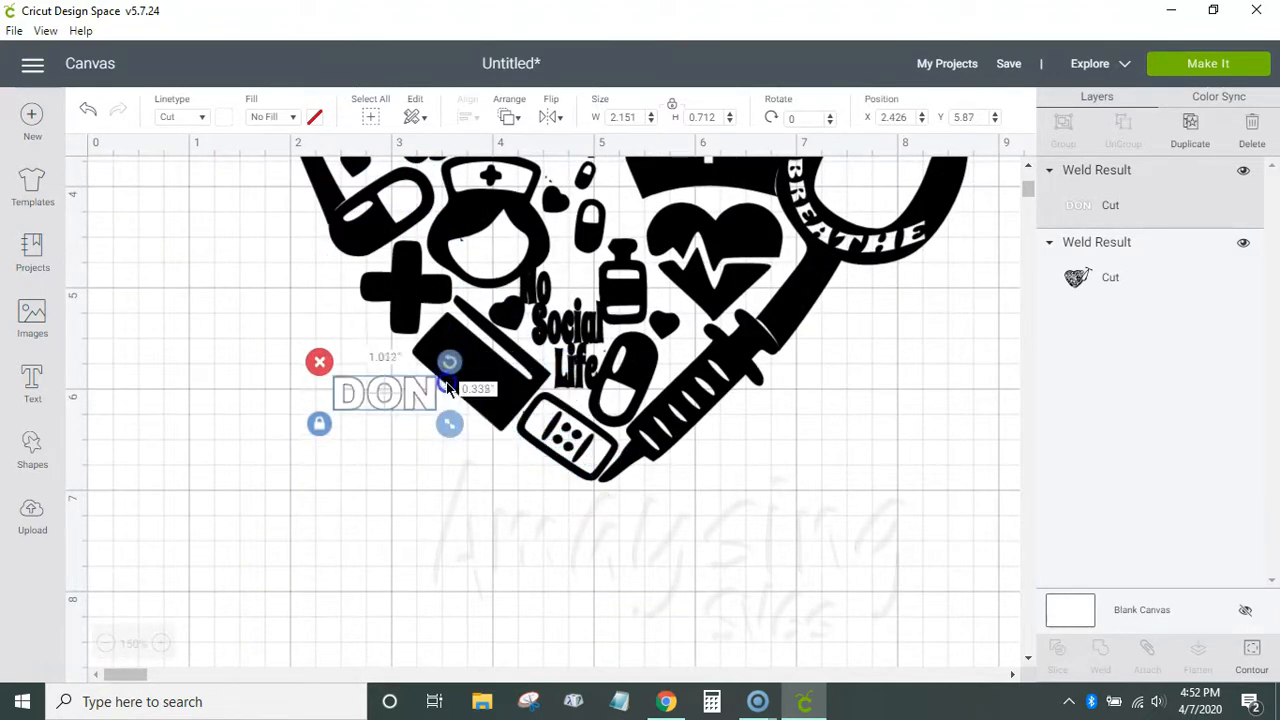
drag(448, 360, 472, 418)
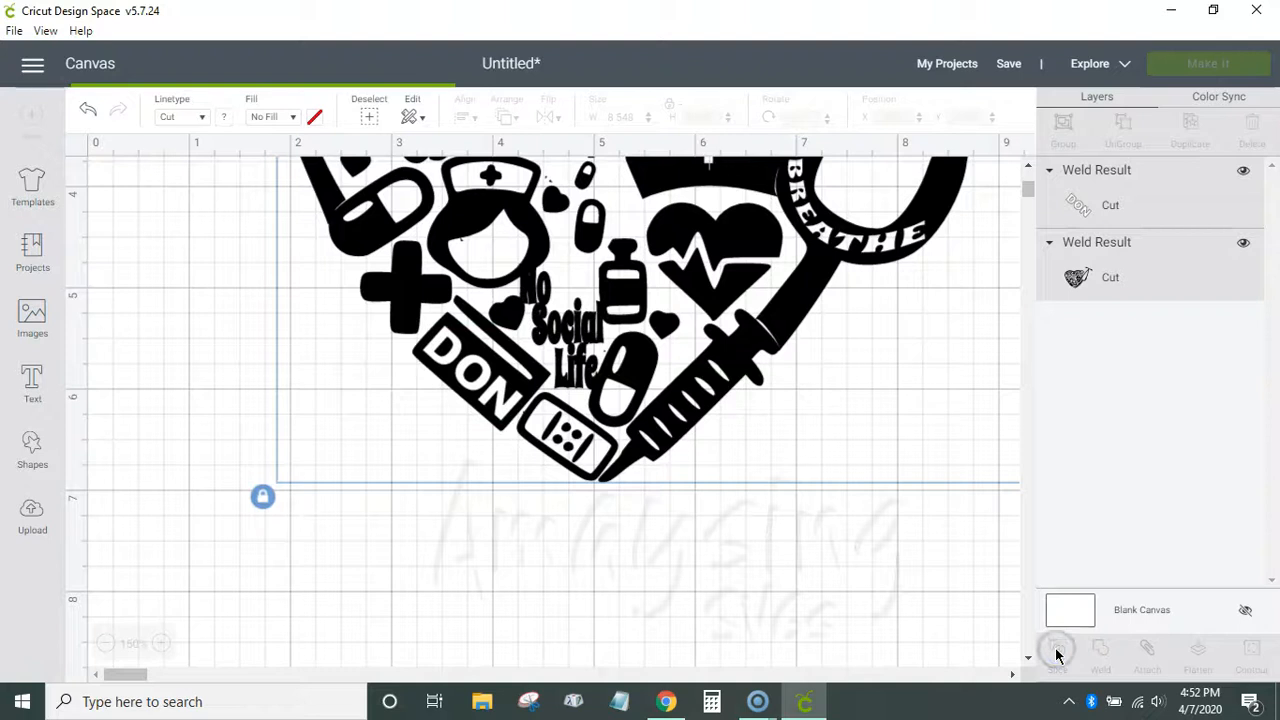
Slice DON out of the bar so the name becomes a cutout
click(1056, 648)
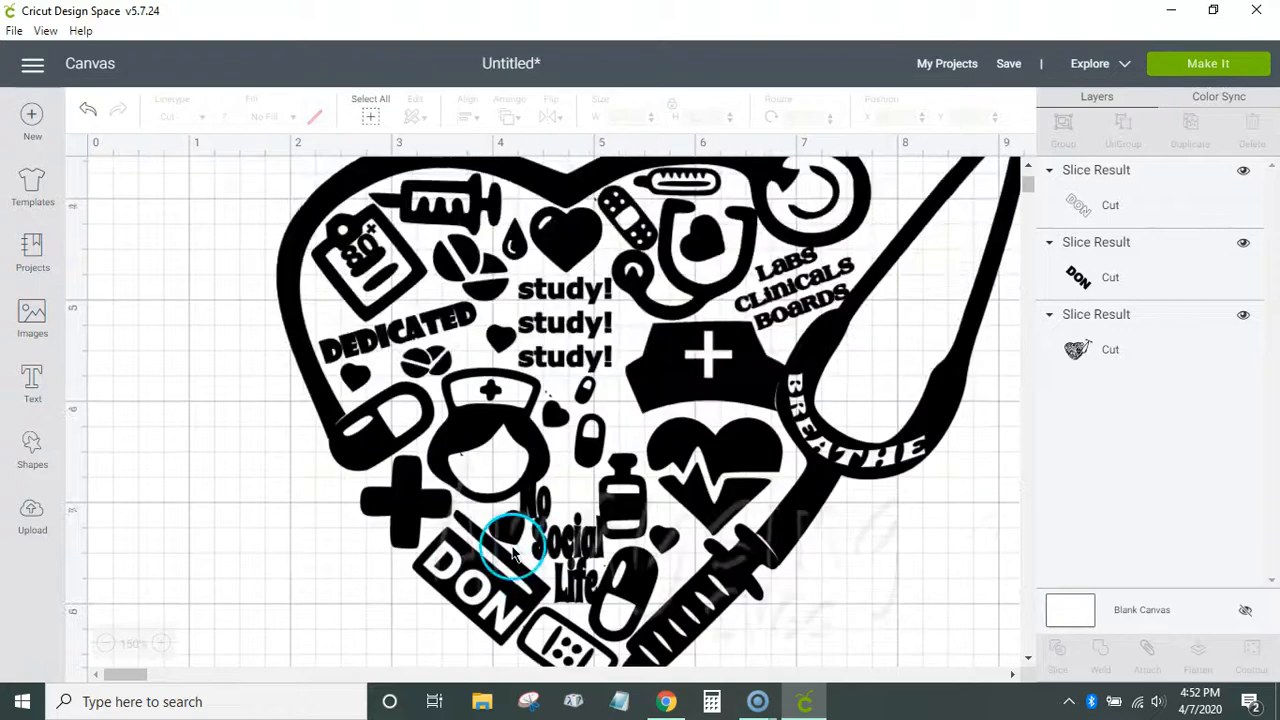
scroll(down, 3)
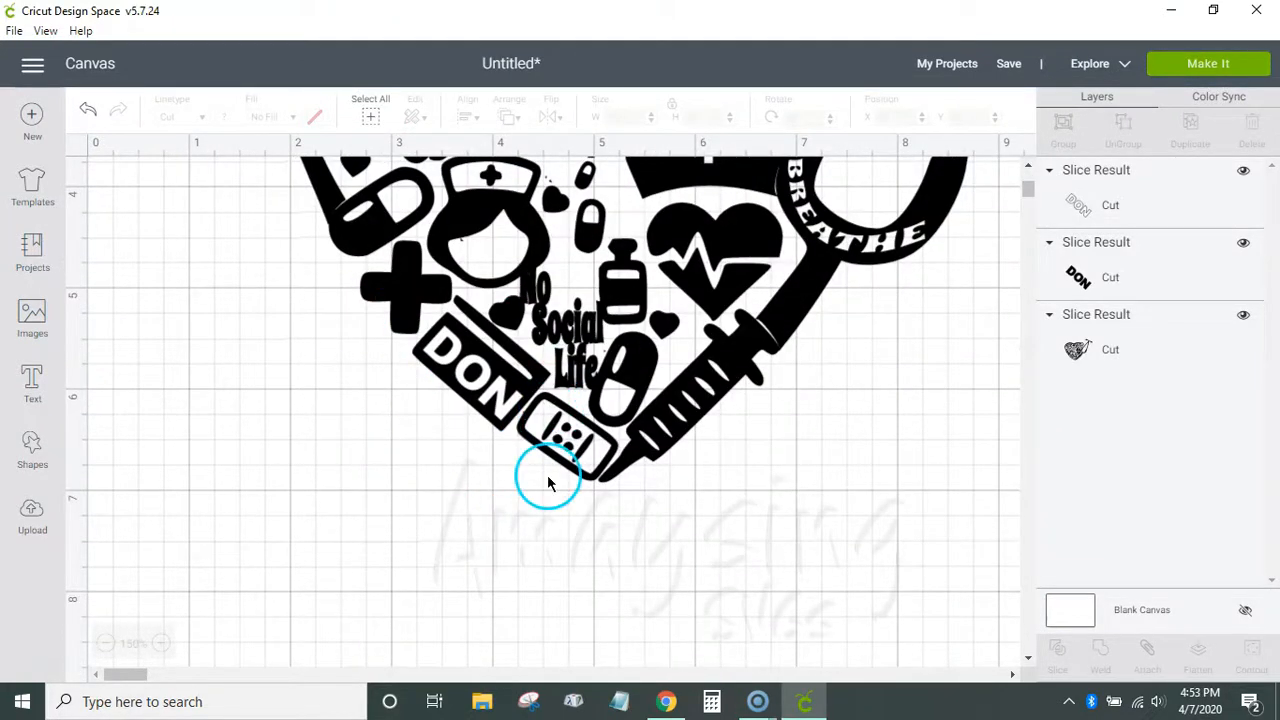
mouse_move(120, 500)
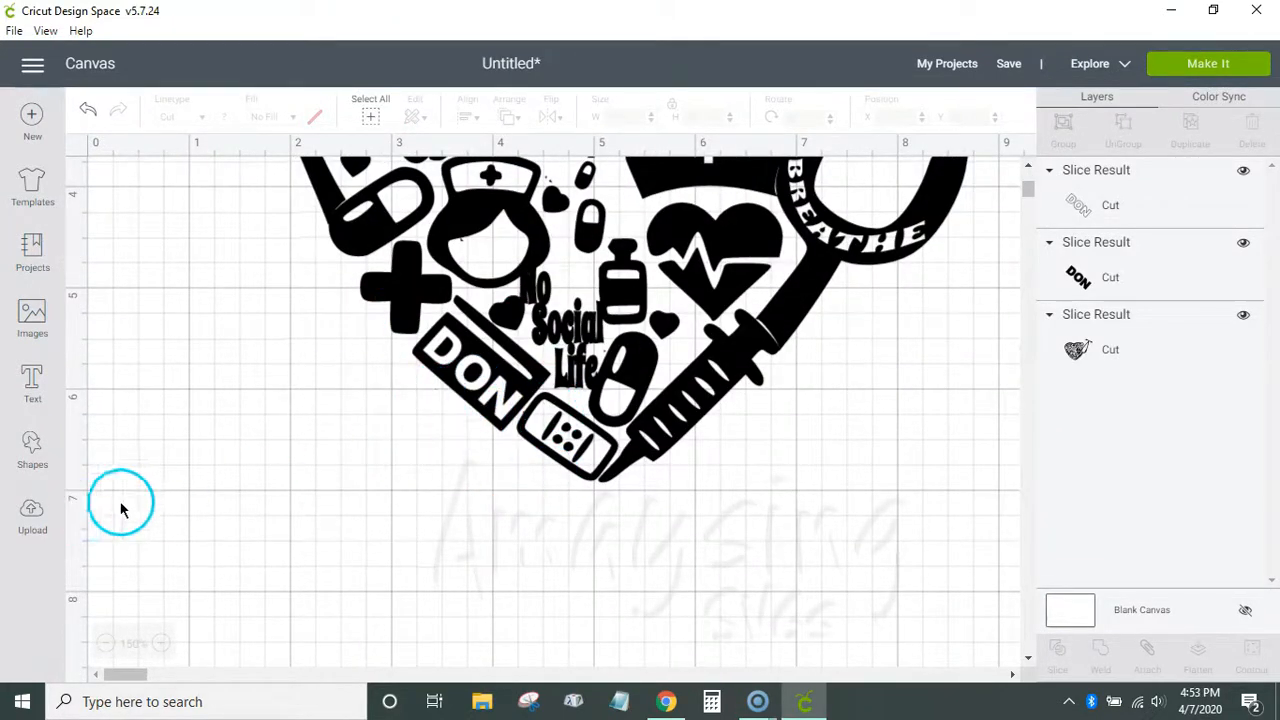